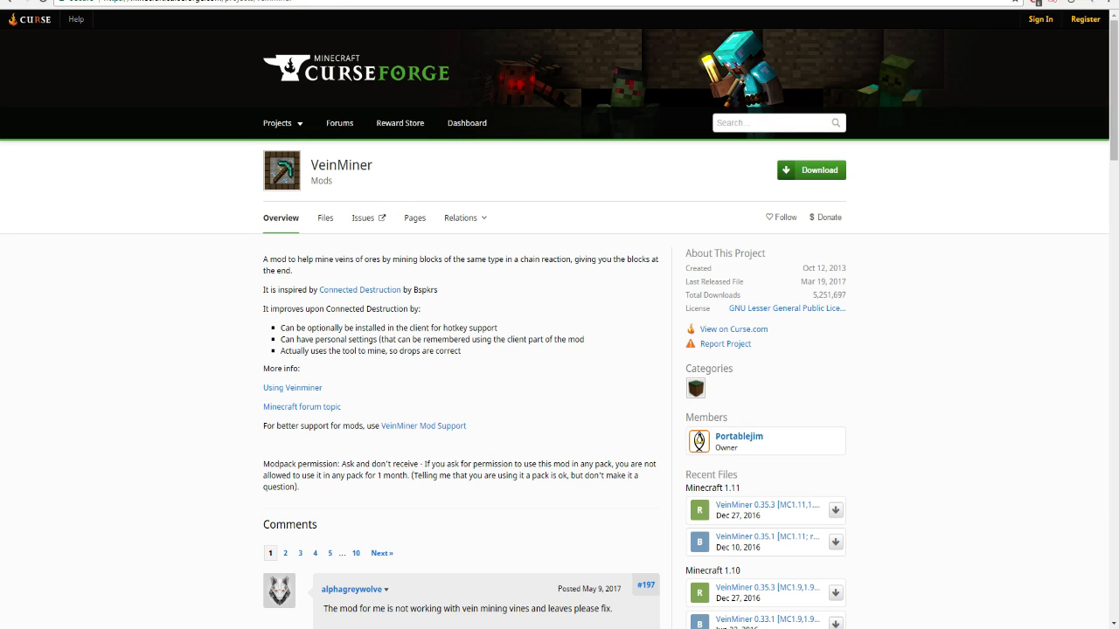
{"action": "mouse_move", "coordinate": [574, 359]}
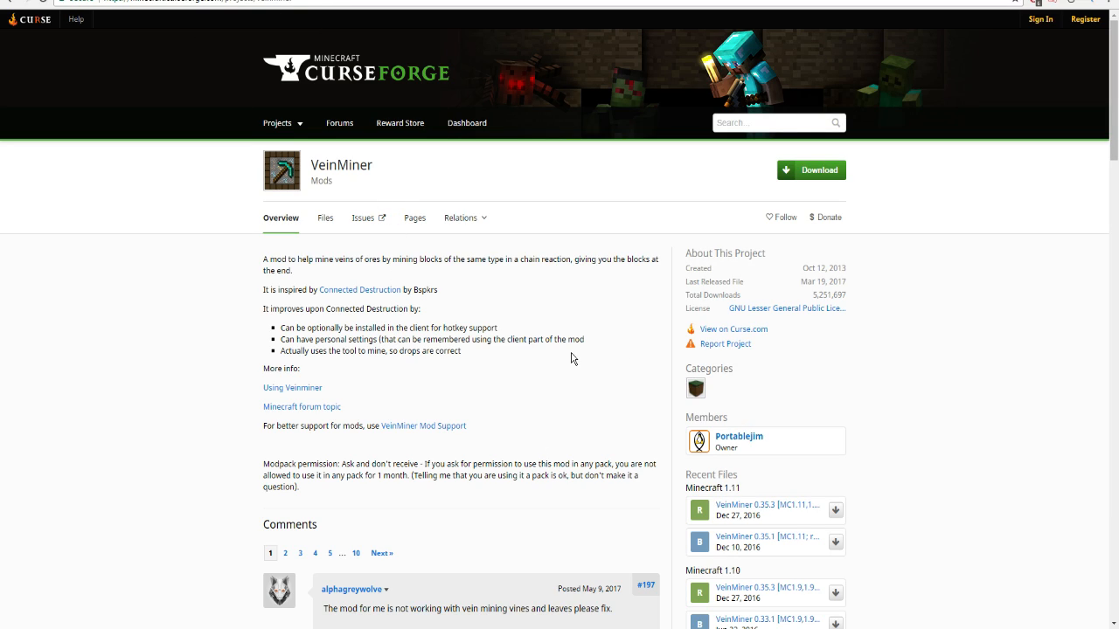
{"action": "mouse_move", "coordinate": [248, 612]}
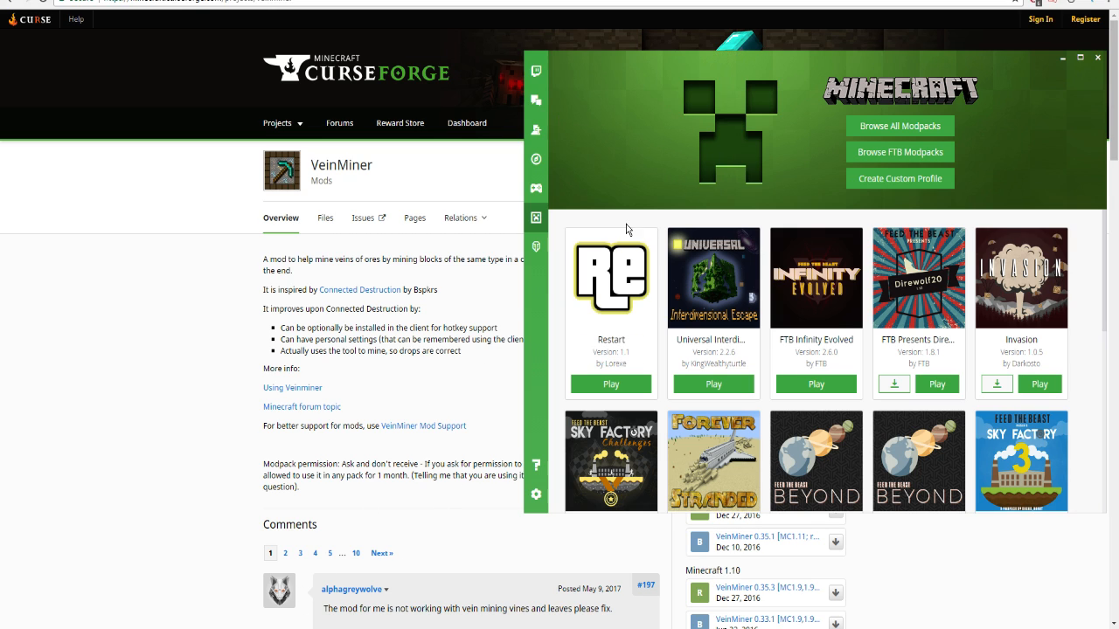
{"action": "mouse_move", "coordinate": [651, 262]}
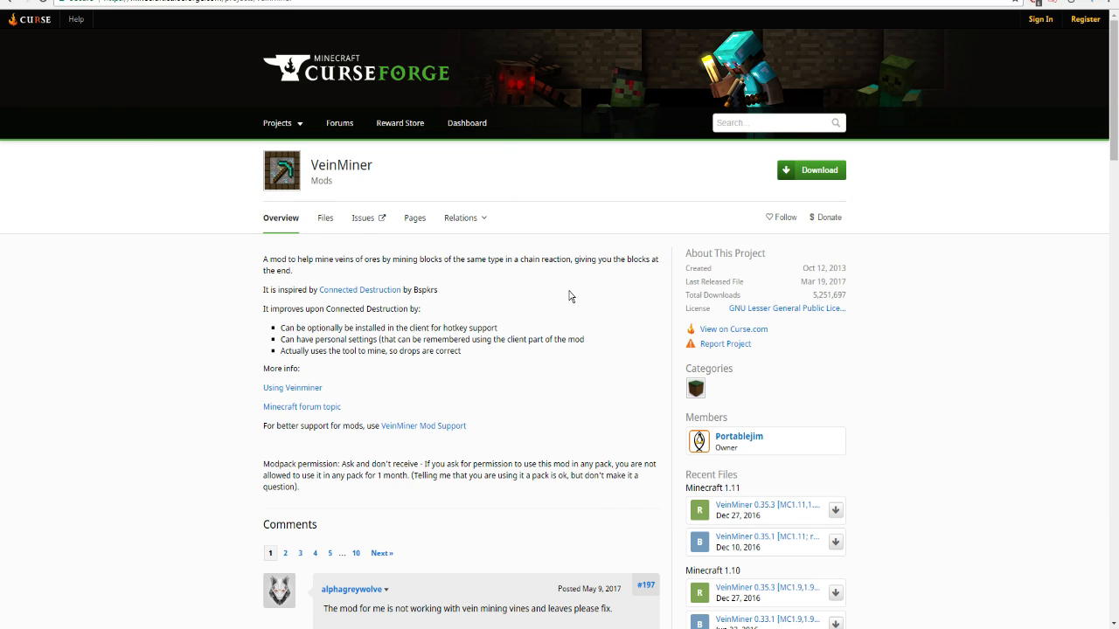
{"action": "mouse_move", "coordinate": [510, 256]}
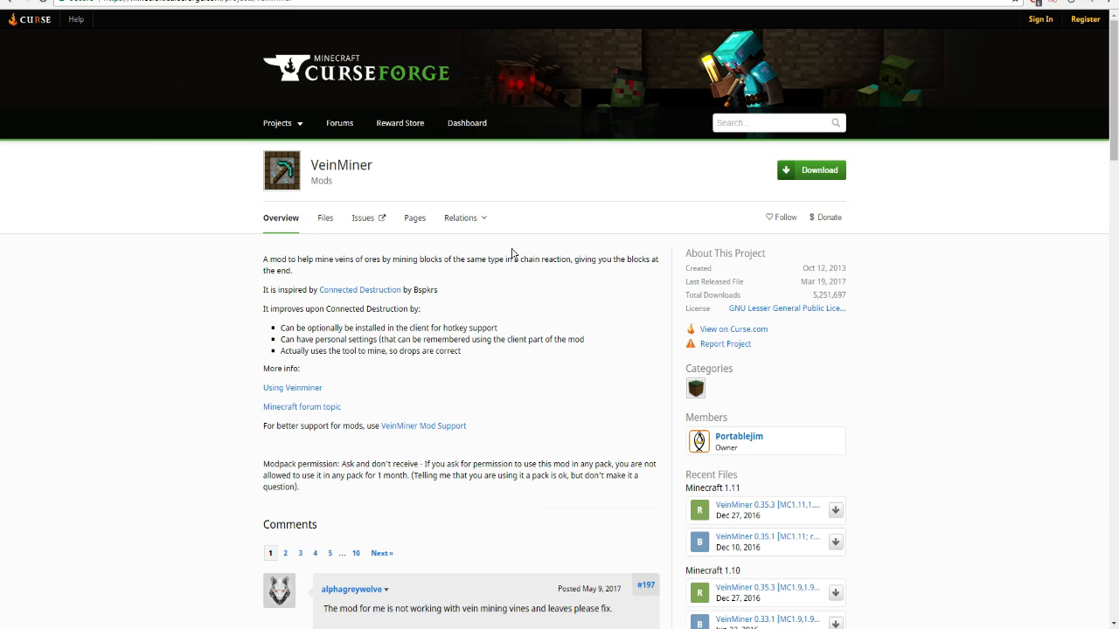
{"action": "mouse_move", "coordinate": [812, 164]}
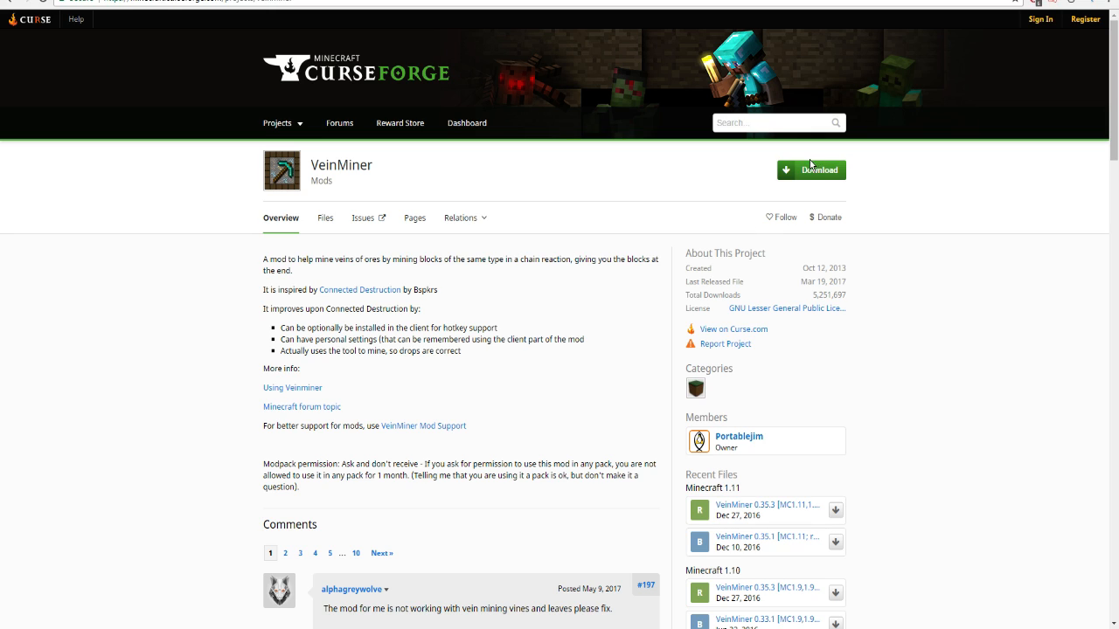
{"action": "mouse_move", "coordinate": [829, 194]}
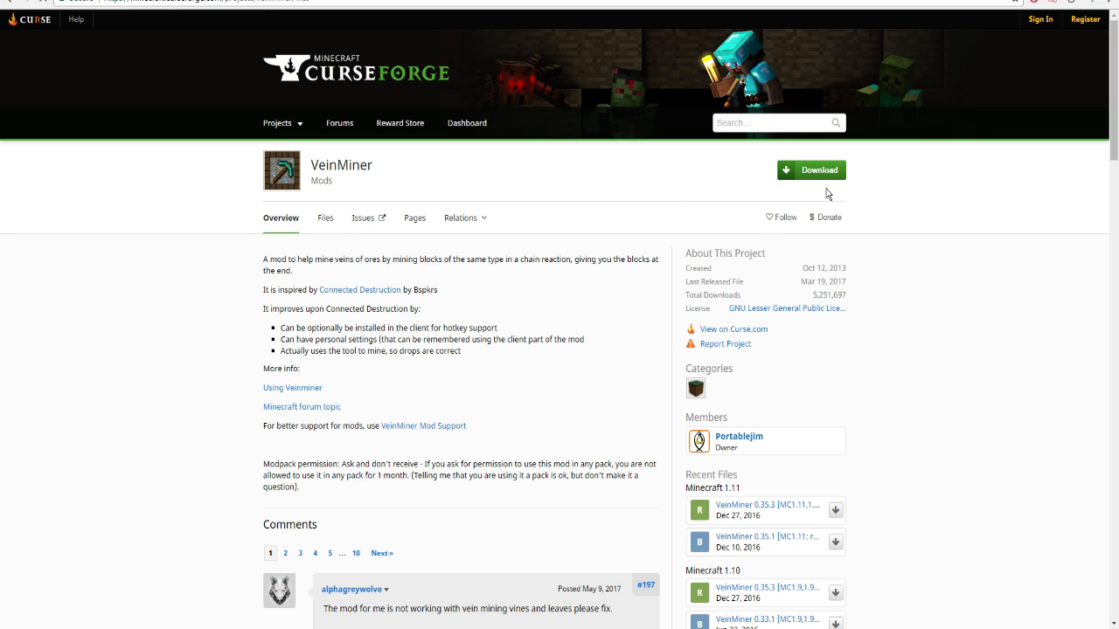
Show VeinMiner's Files list filtered to game version 1.10.2 only
{"action": "left_click", "coordinate": [325, 217]}
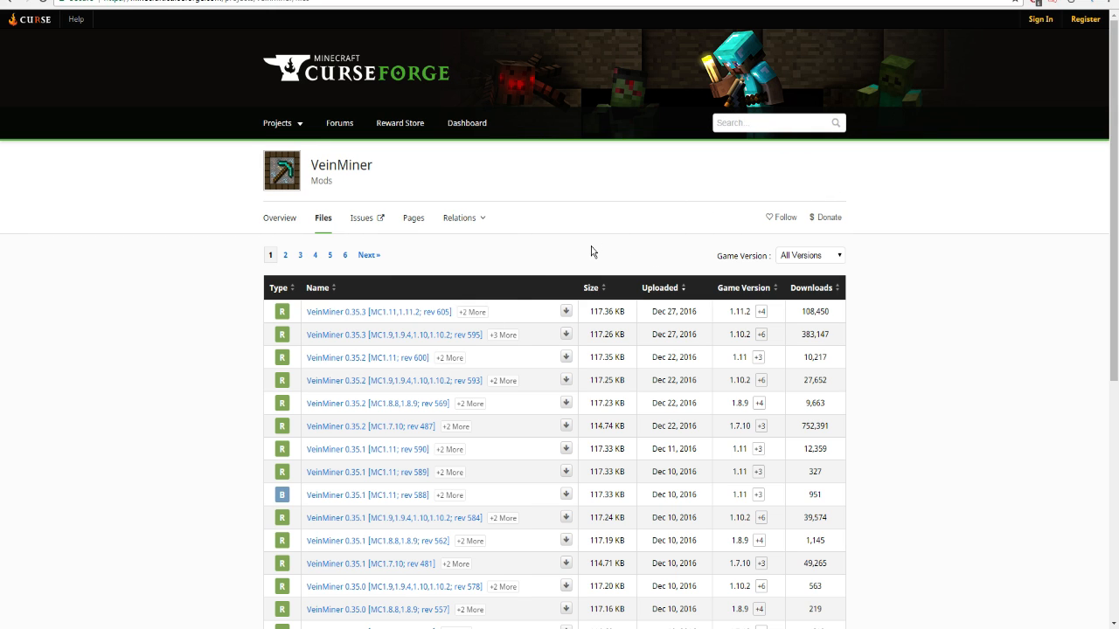
{"action": "scroll", "scroll_direction": "down", "scroll_amount": 3}
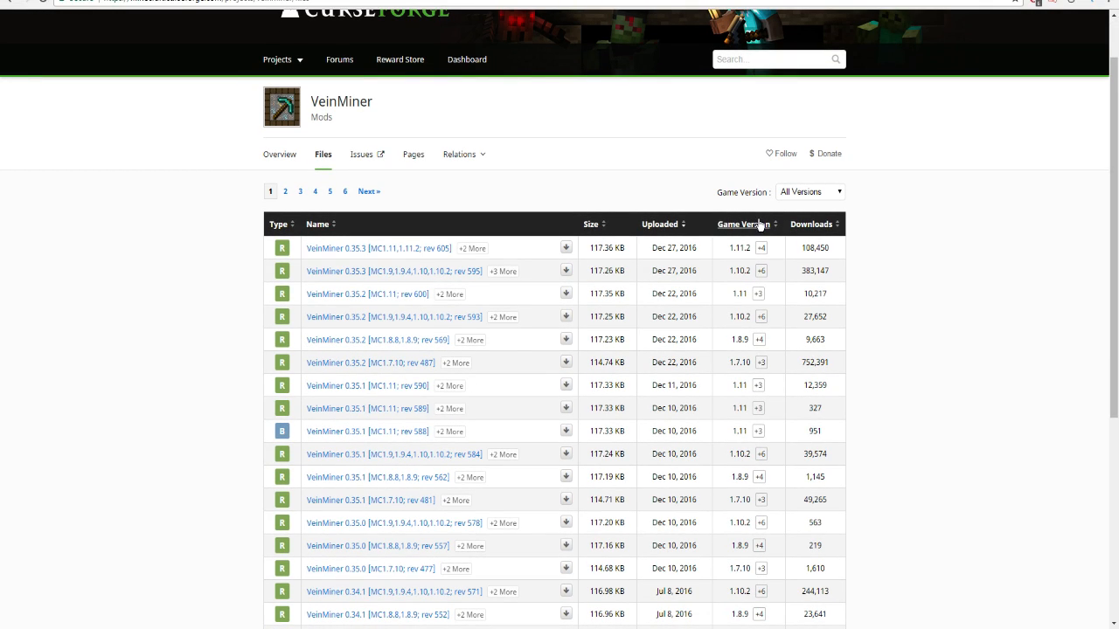
{"action": "left_click", "coordinate": [807, 191]}
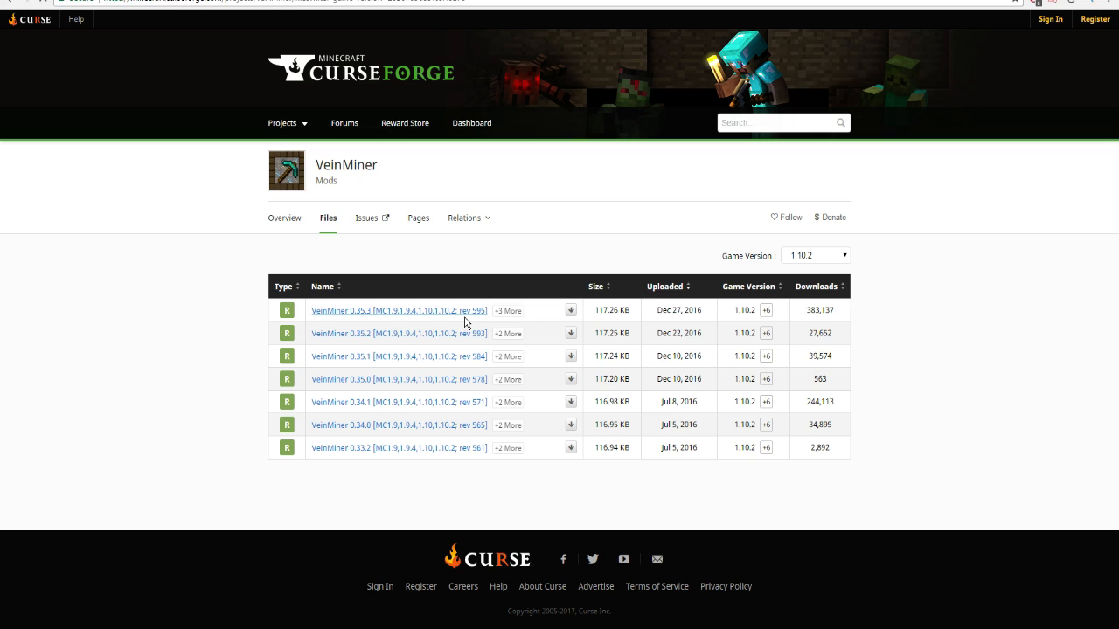
Download the VeinMiner 0.35.3 jar for 1.10.2 and keep it past the browser warning
{"action": "left_click", "coordinate": [398, 311]}
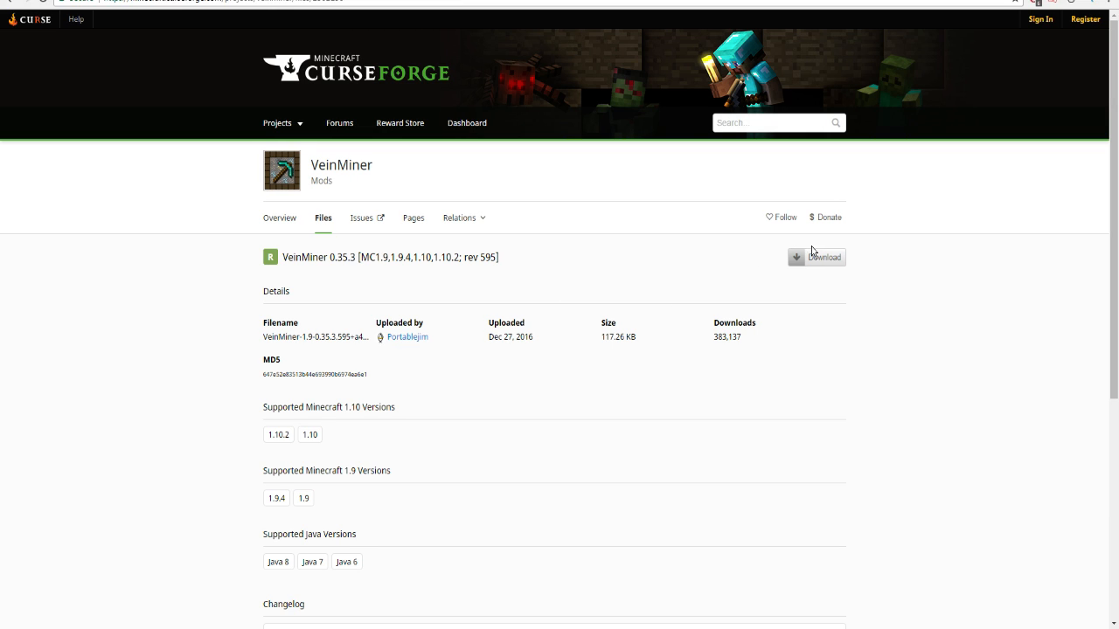
{"action": "left_click", "coordinate": [817, 257]}
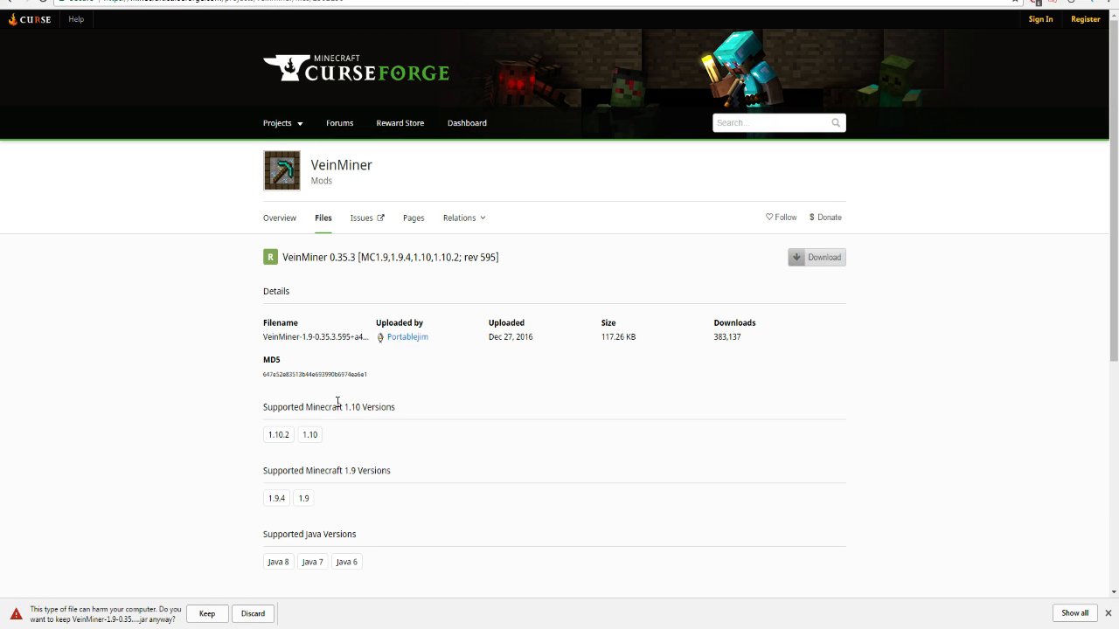
{"action": "left_click", "coordinate": [206, 612]}
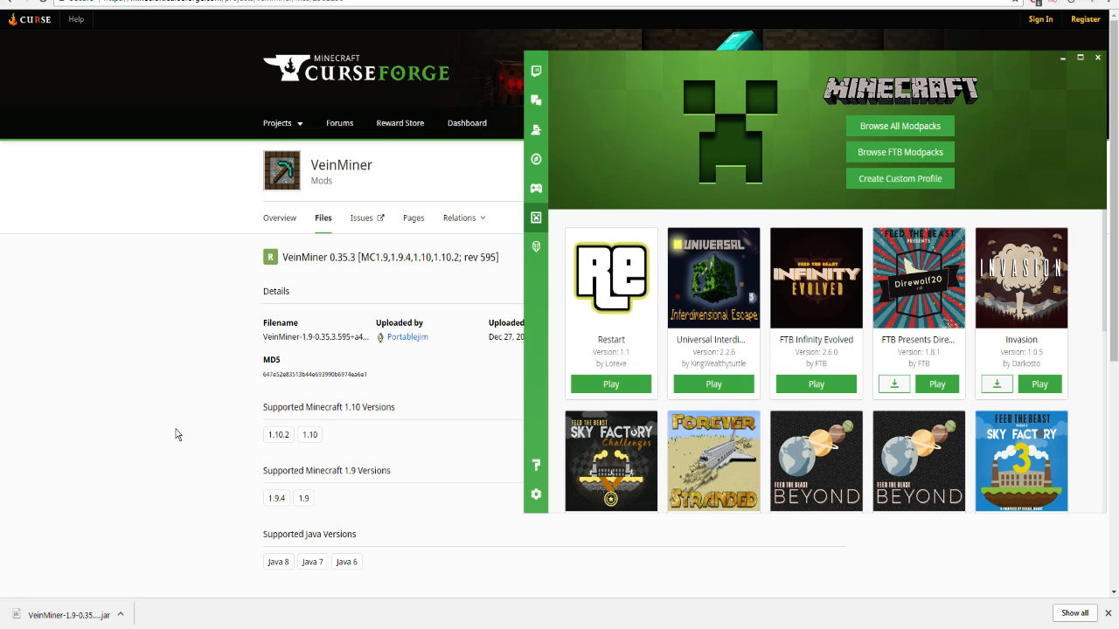
{"action": "mouse_move", "coordinate": [604, 301]}
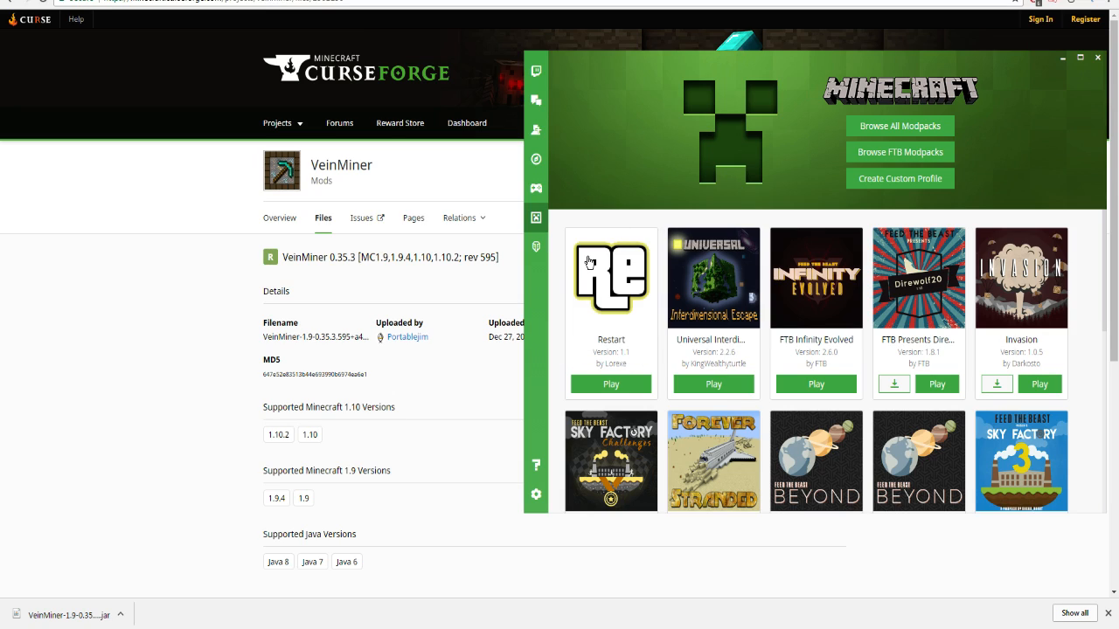
Locate the downloaded VeinMiner jar among the Restart modpack's mods
{"action": "right_click", "coordinate": [612, 278]}
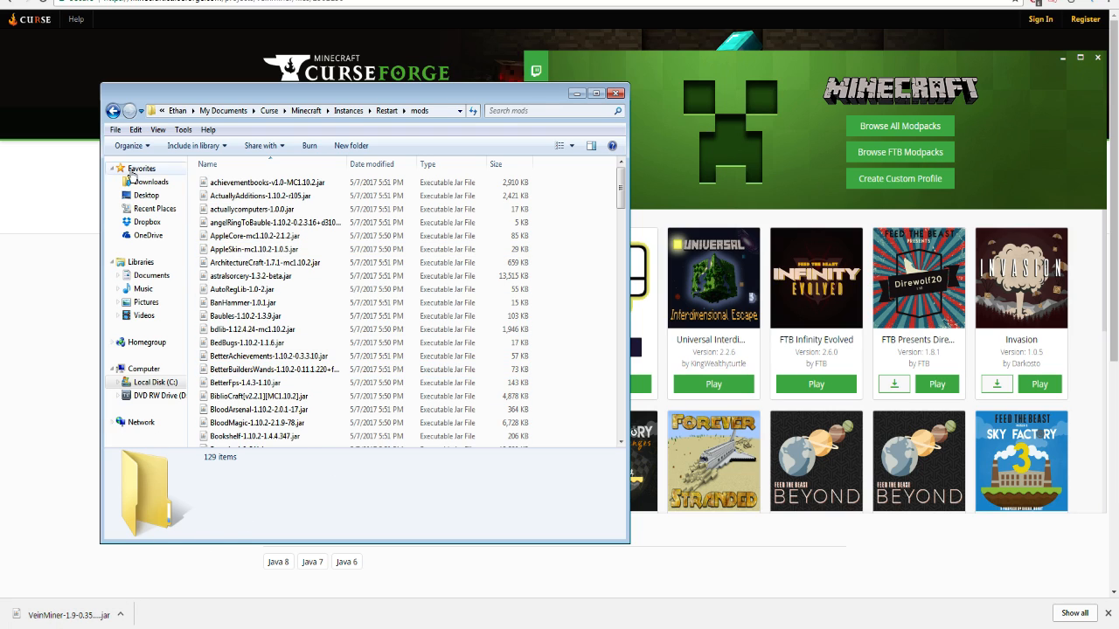
{"action": "scroll", "scroll_direction": "down", "scroll_amount": 3}
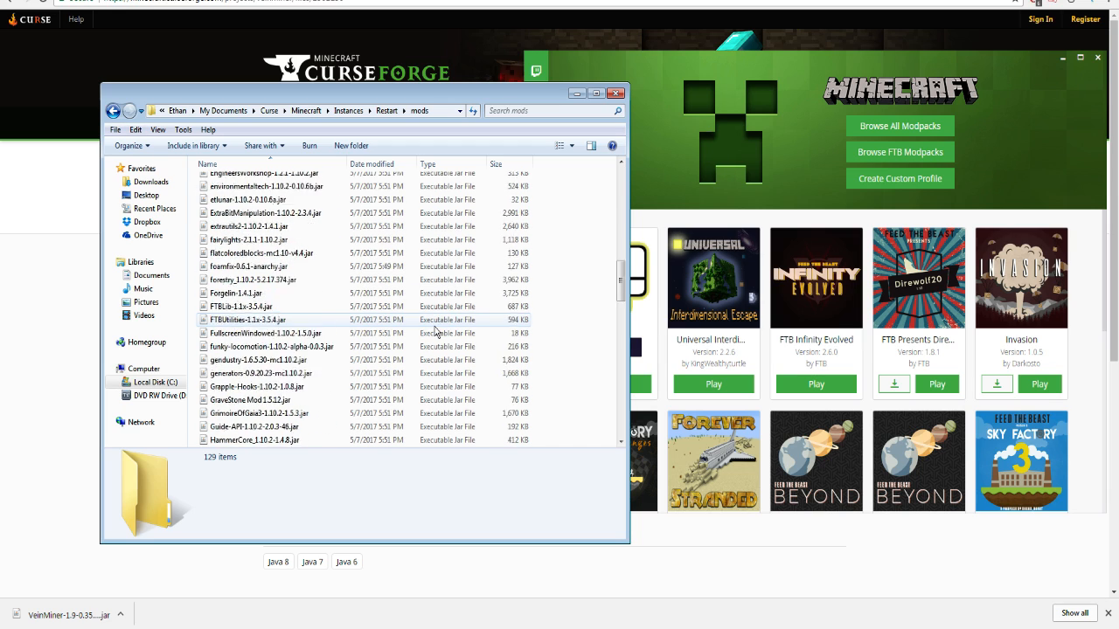
{"action": "scroll", "scroll_direction": "down", "scroll_amount": 3}
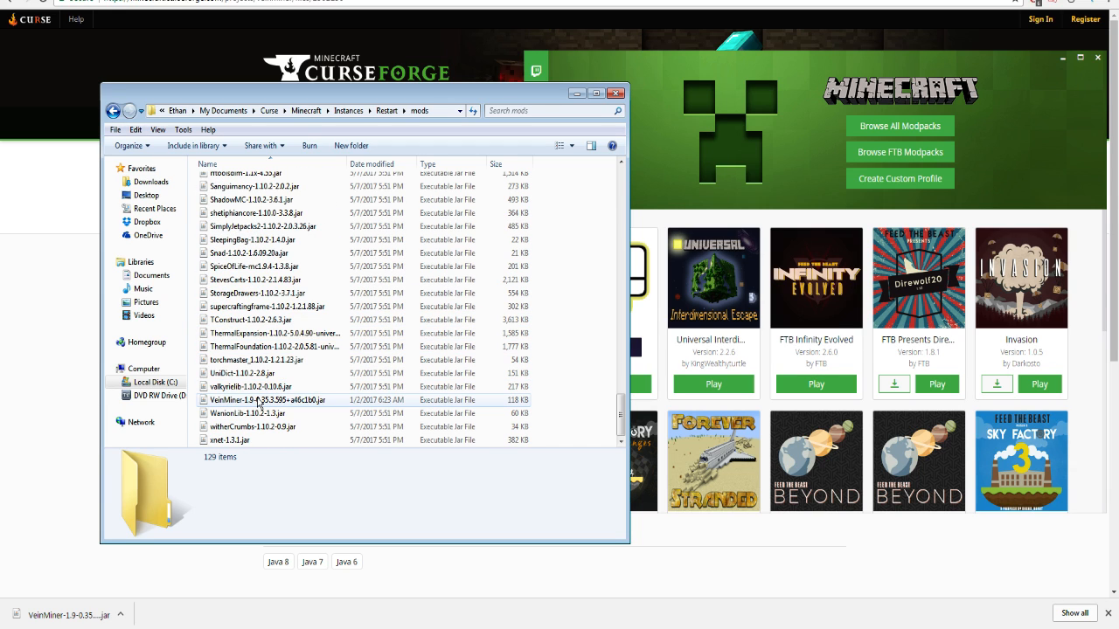
{"action": "left_click", "coordinate": [112, 112]}
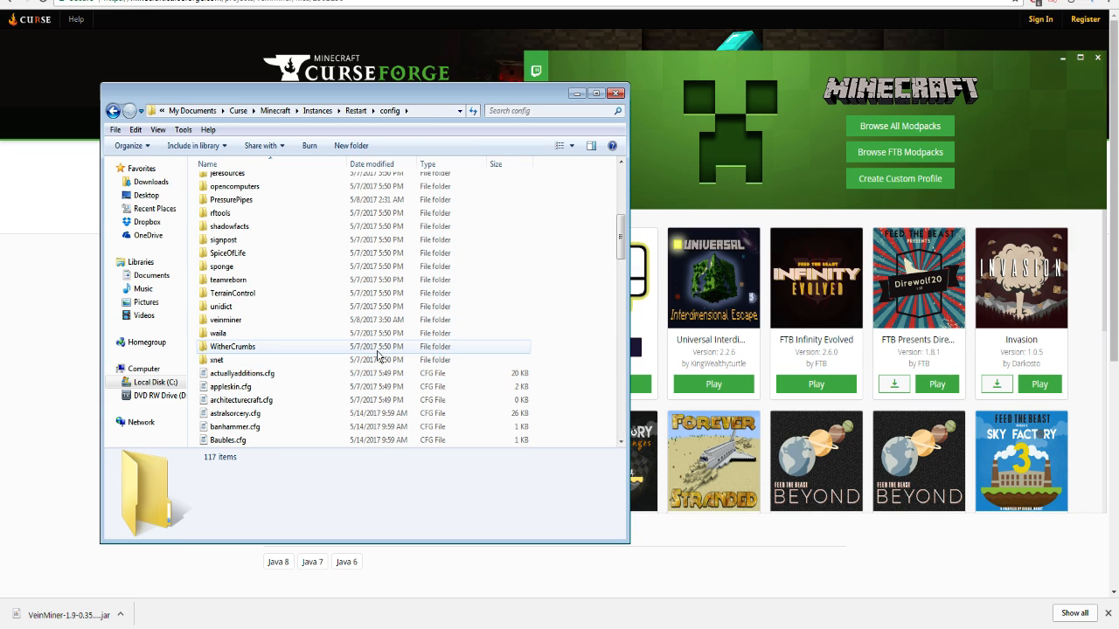
Go into config/veinminer and select general.cfg to open it
{"action": "double_click", "coordinate": [224, 318]}
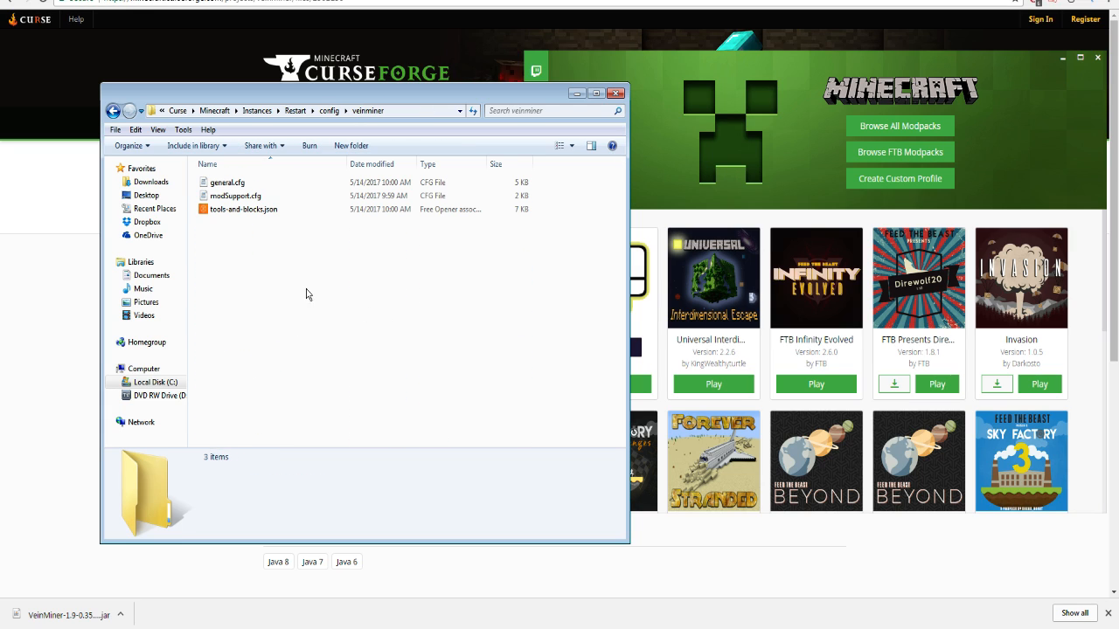
{"action": "left_click", "coordinate": [228, 182]}
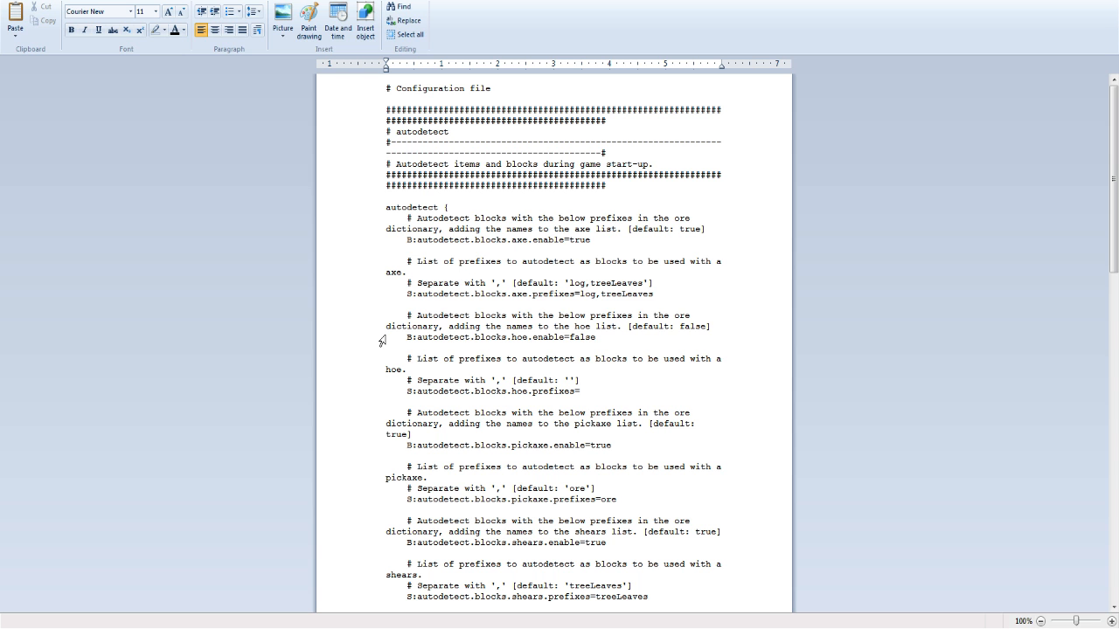
{"action": "mouse_move", "coordinate": [511, 227]}
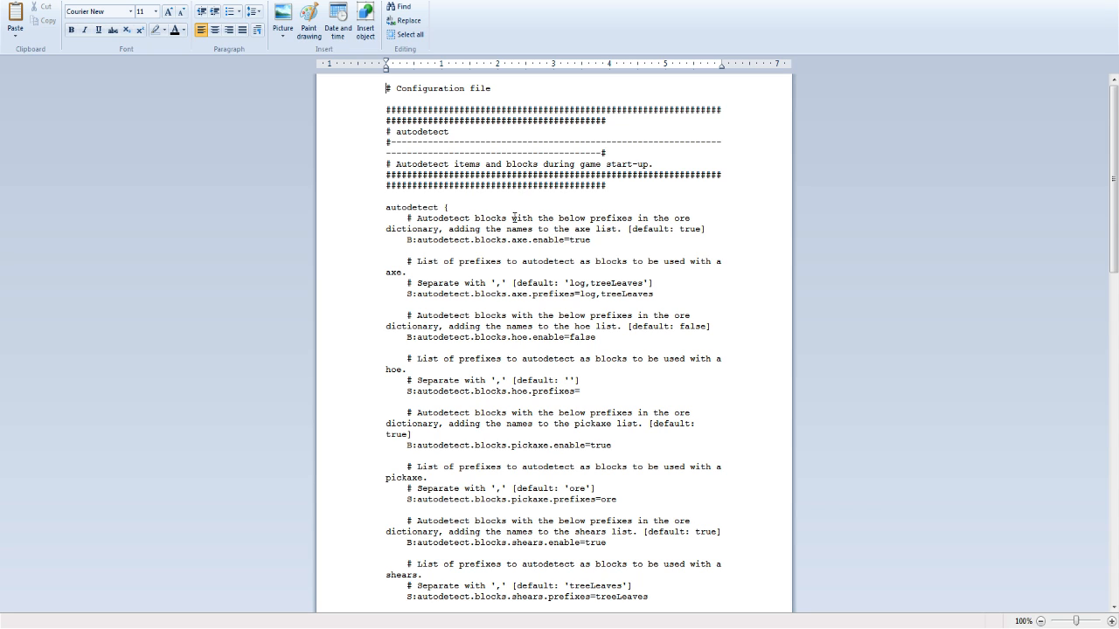
Scroll general.cfg down to the overrides section with allBlocks=true and allTools=true
{"action": "scroll", "scroll_direction": "down", "scroll_amount": 3}
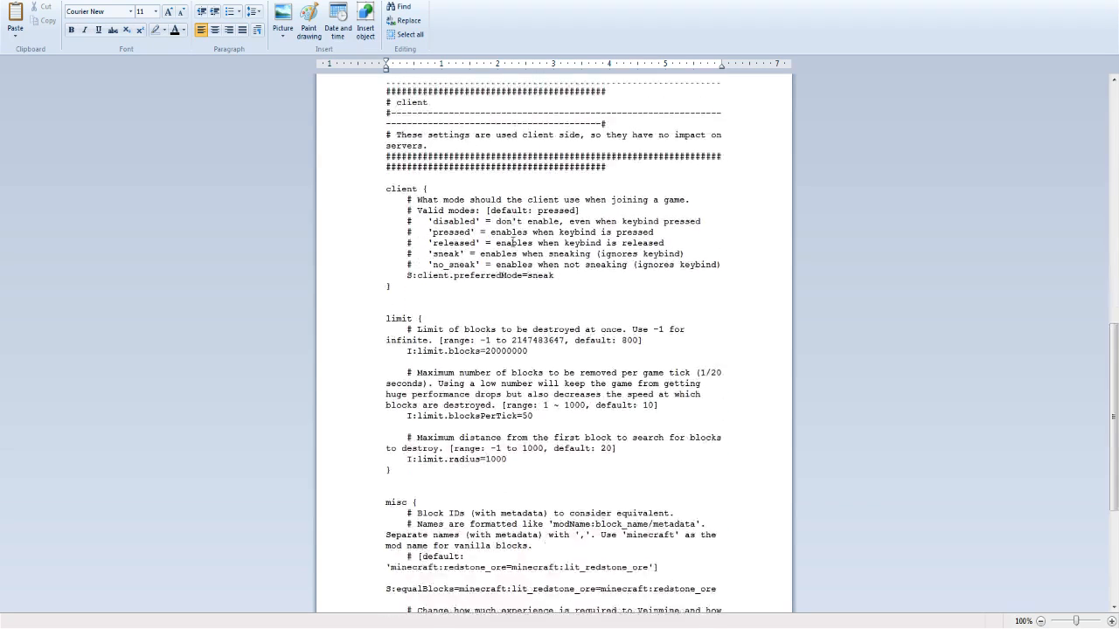
{"action": "scroll", "scroll_direction": "down", "scroll_amount": 3}
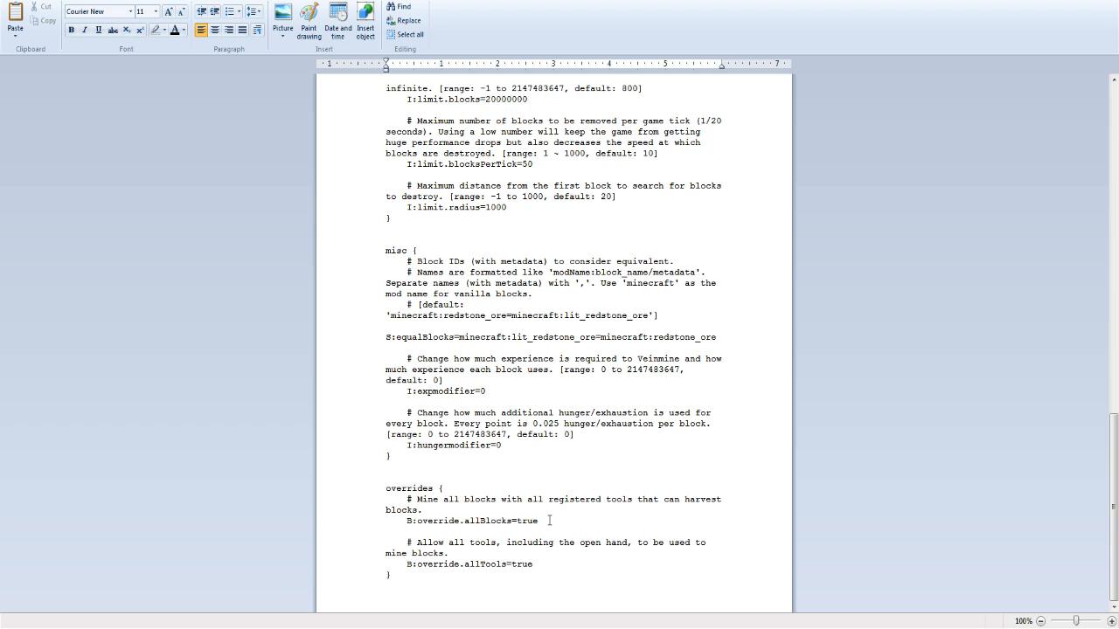
{"action": "mouse_move", "coordinate": [575, 500]}
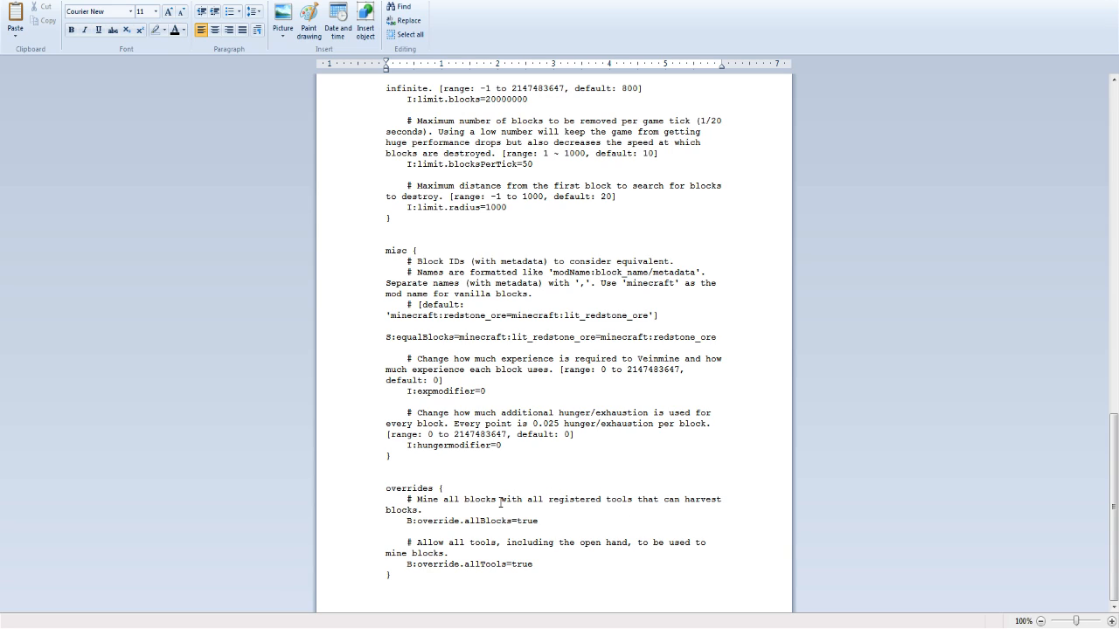
{"action": "mouse_move", "coordinate": [581, 500]}
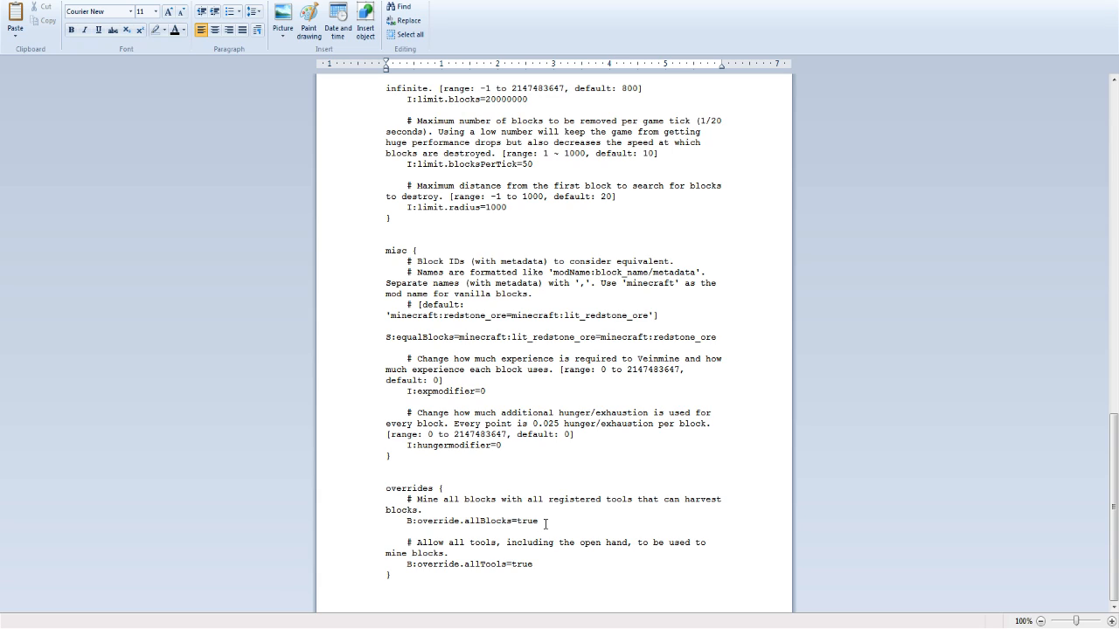
{"action": "mouse_move", "coordinate": [461, 544]}
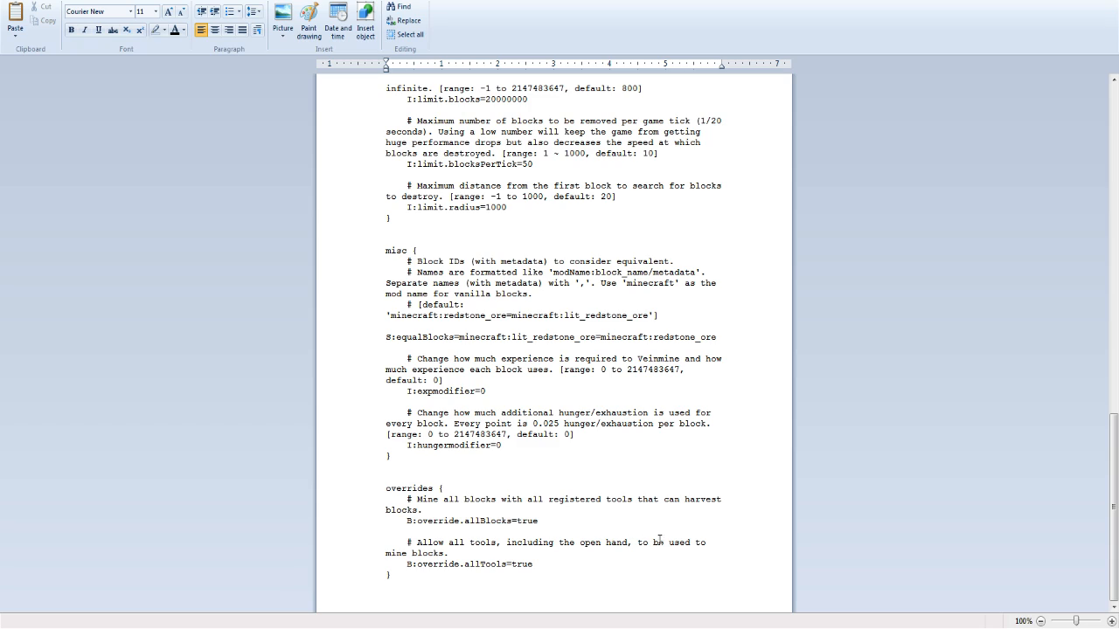
{"action": "mouse_move", "coordinate": [647, 553]}
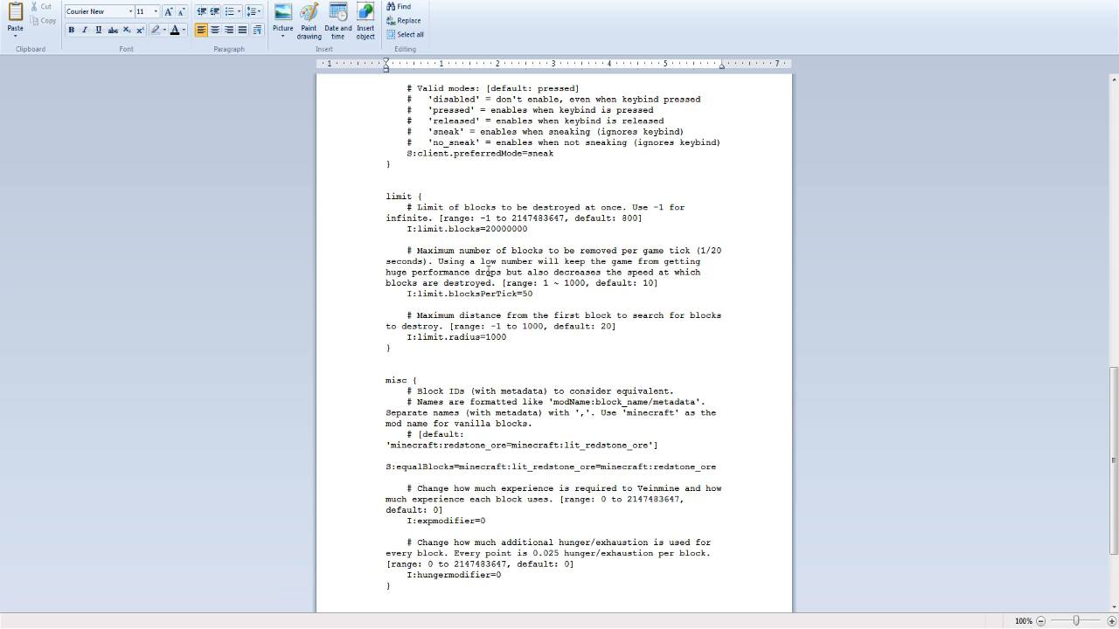
{"action": "mouse_move", "coordinate": [575, 294]}
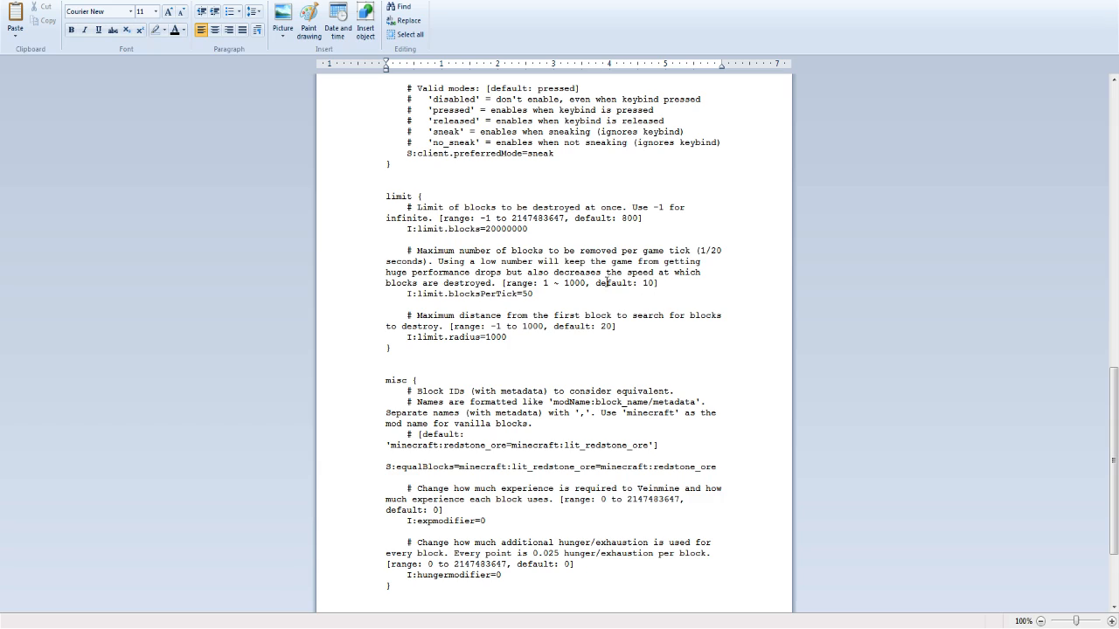
{"action": "mouse_move", "coordinate": [538, 294]}
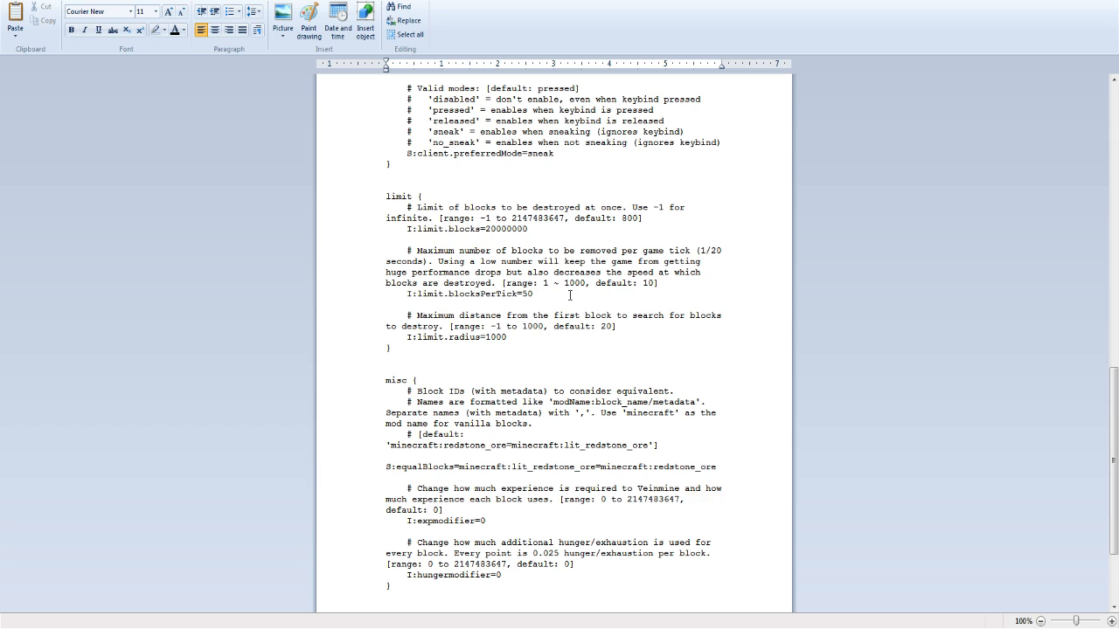
{"action": "mouse_move", "coordinate": [456, 222]}
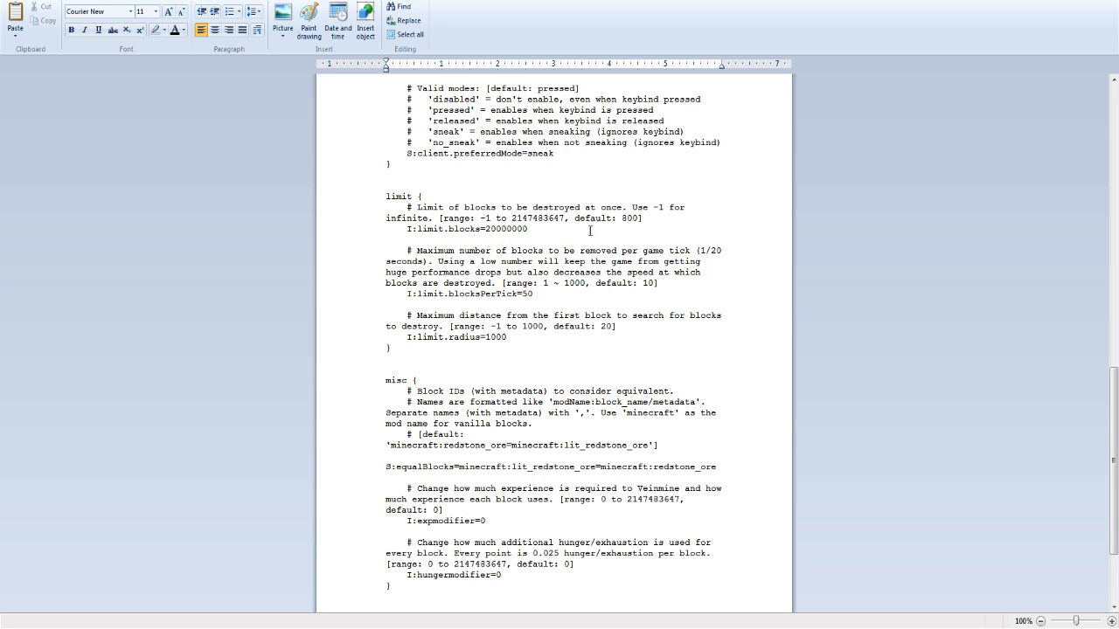
{"action": "mouse_move", "coordinate": [532, 238]}
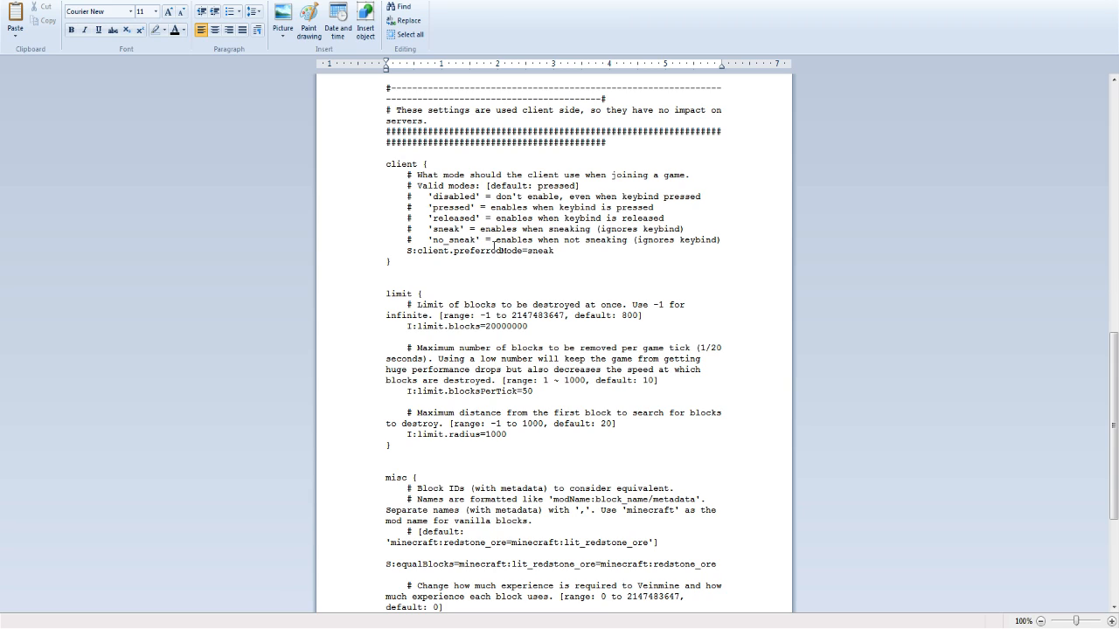
{"action": "mouse_move", "coordinate": [552, 259]}
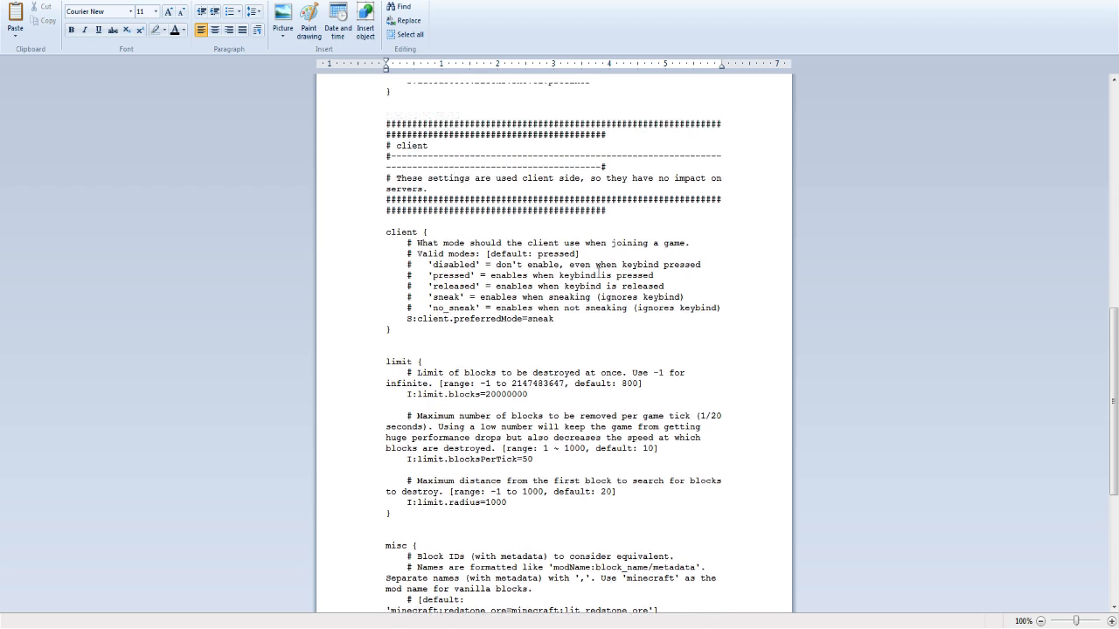
{"action": "scroll", "scroll_direction": "up", "scroll_amount": 3}
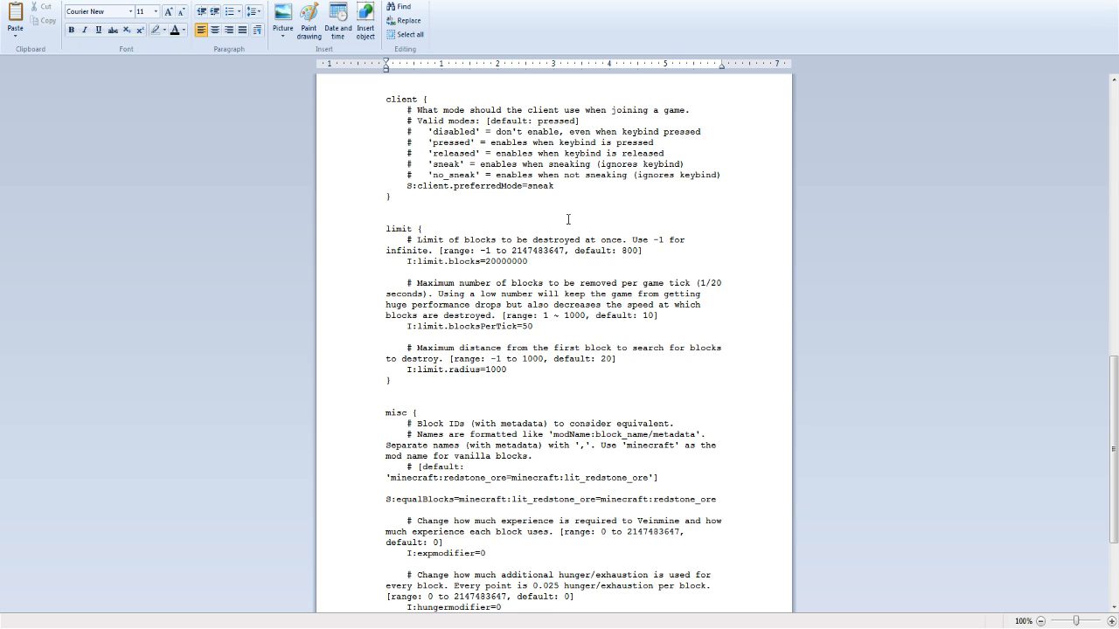
{"action": "mouse_move", "coordinate": [258, 542]}
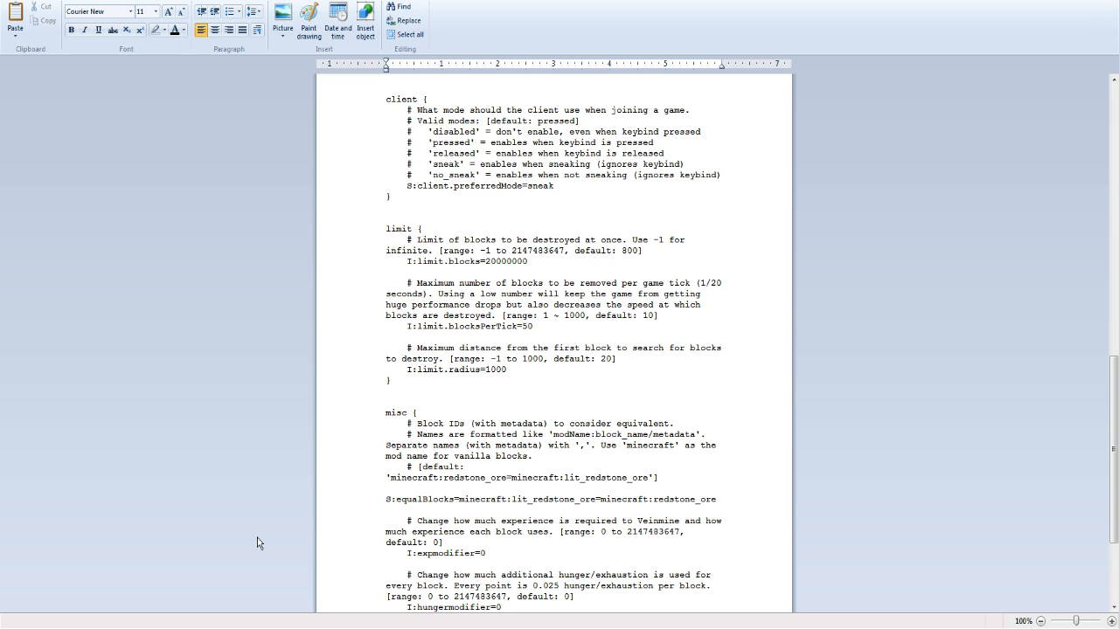